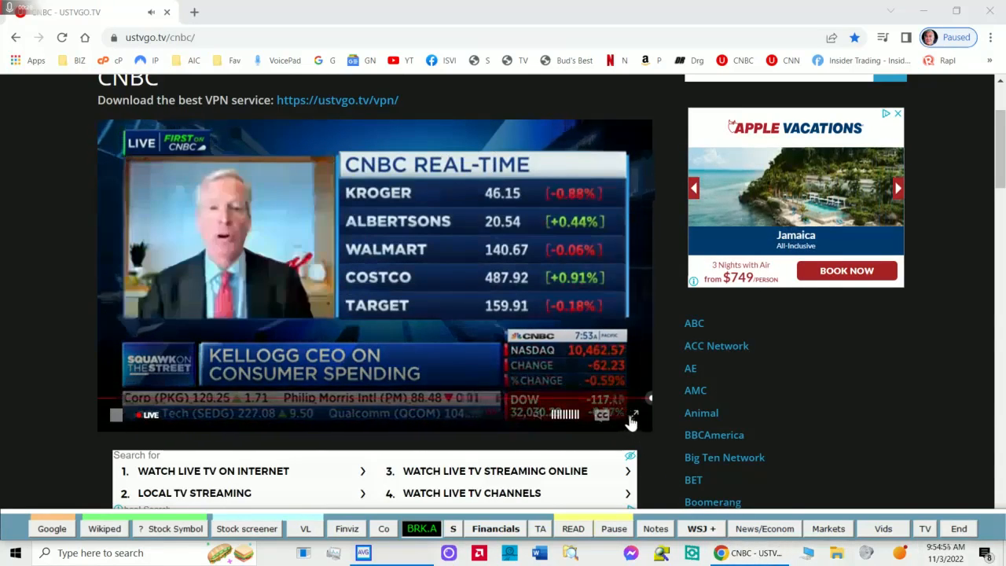
- Compute the future value of the $100,000 bargain purchase at 10 percent over 10 periods
left_click(633, 414)
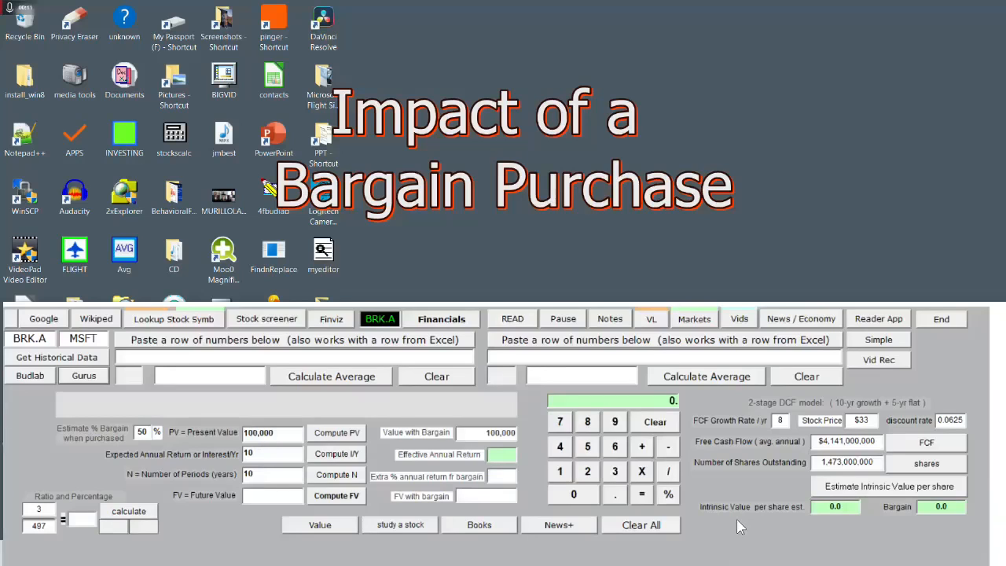
mouse_move(330, 484)
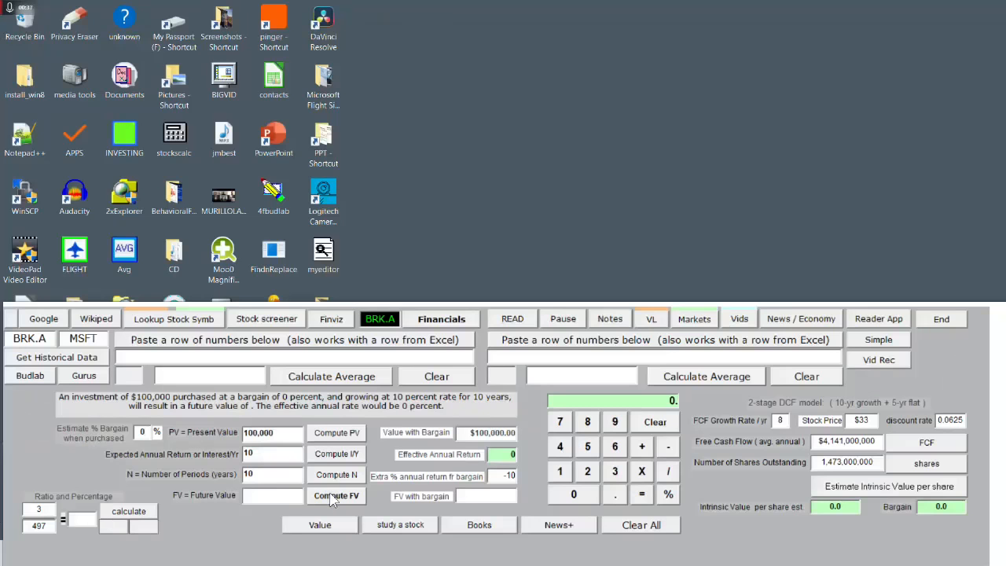
left_click(337, 493)
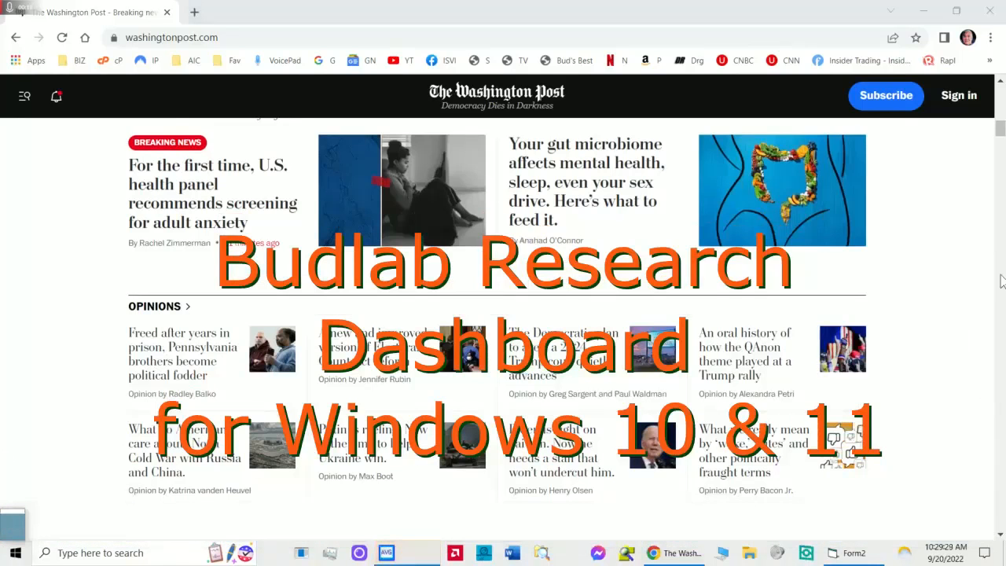
scroll("down", 3)
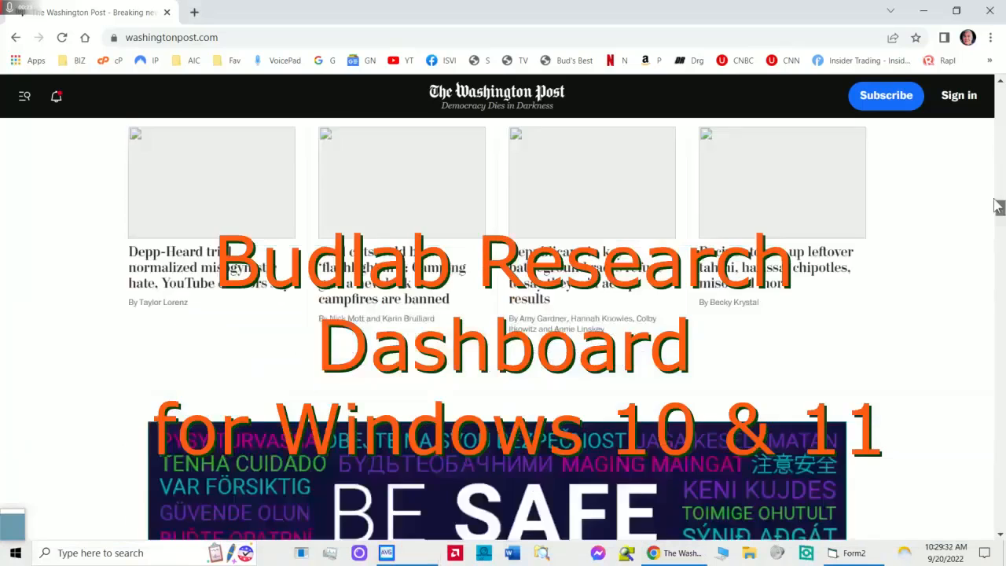
scroll("down", 3)
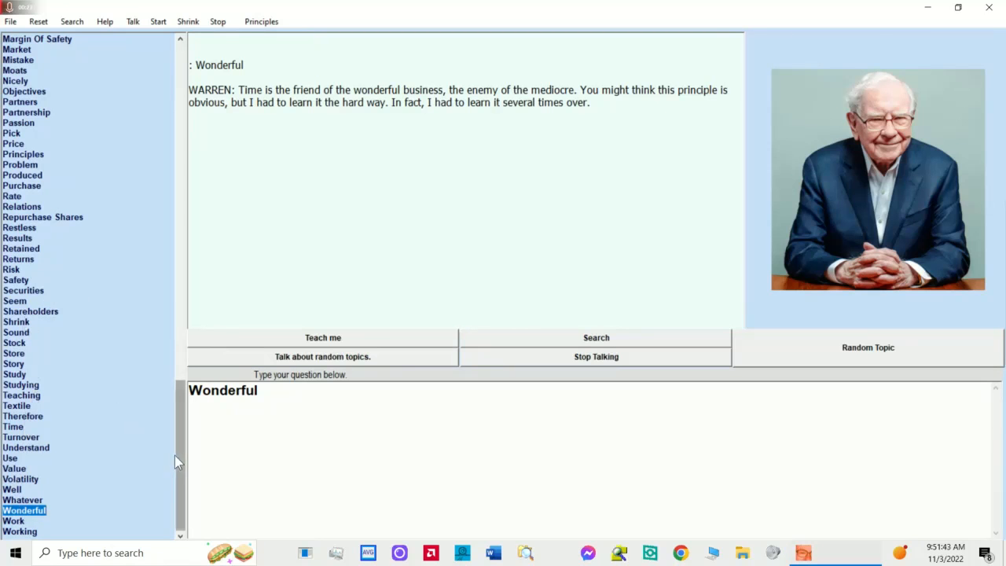
- Select the 'Wonderful' topic to display Warren's quote, with the list scrolled to the top
scroll("up", 3)
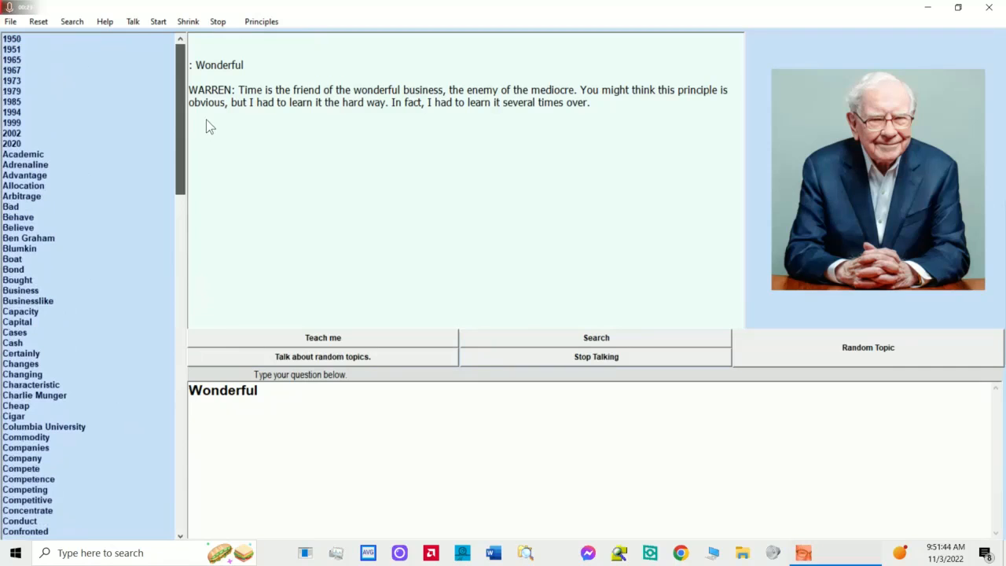
left_click(13, 143)
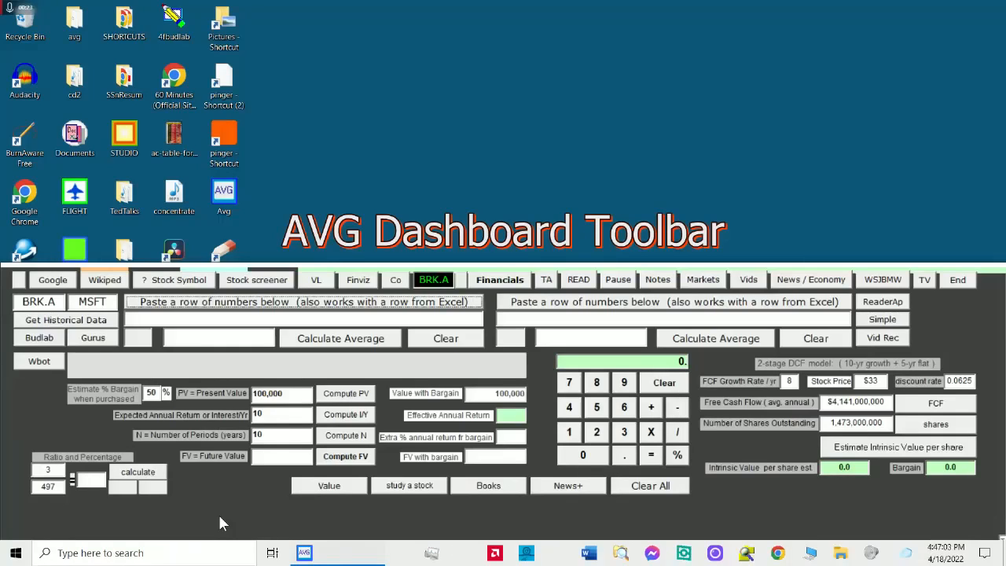
mouse_move(251, 504)
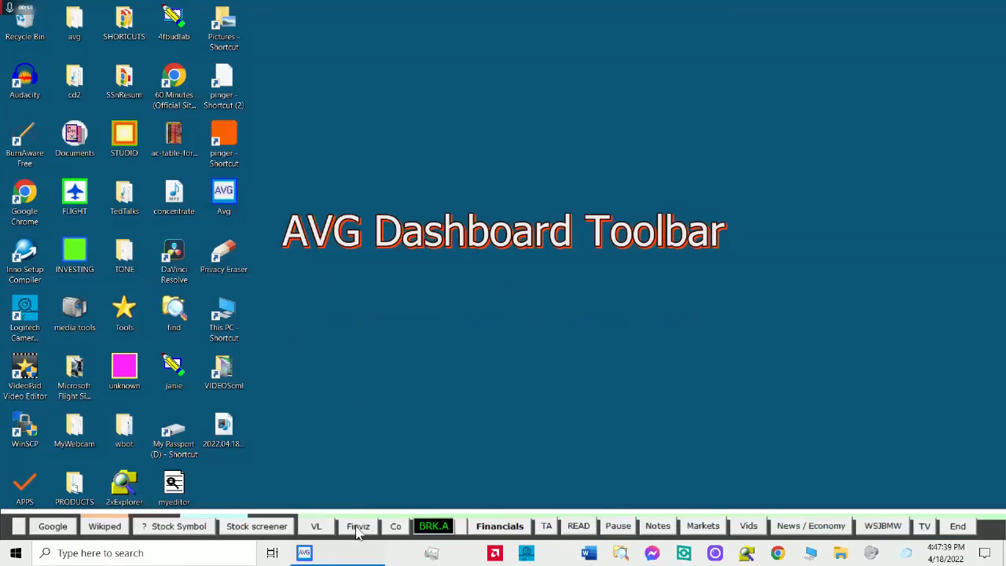
- Shrink the toolbar to its single bottom strip of shortcuts
left_click(358, 525)
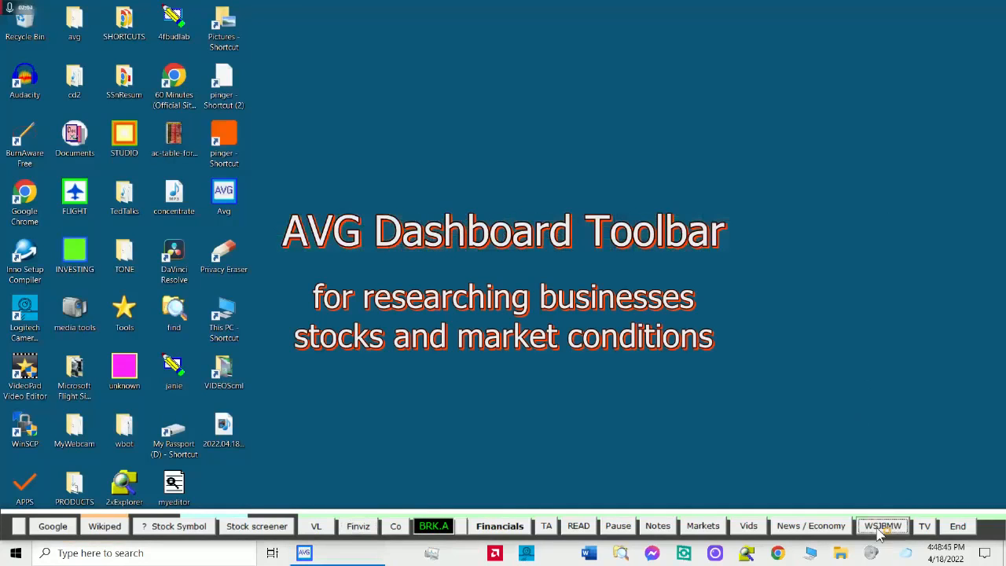
- Launch the WSJBMW news batch and browse the CFO Journal and WSJ economics pages
left_click(883, 524)
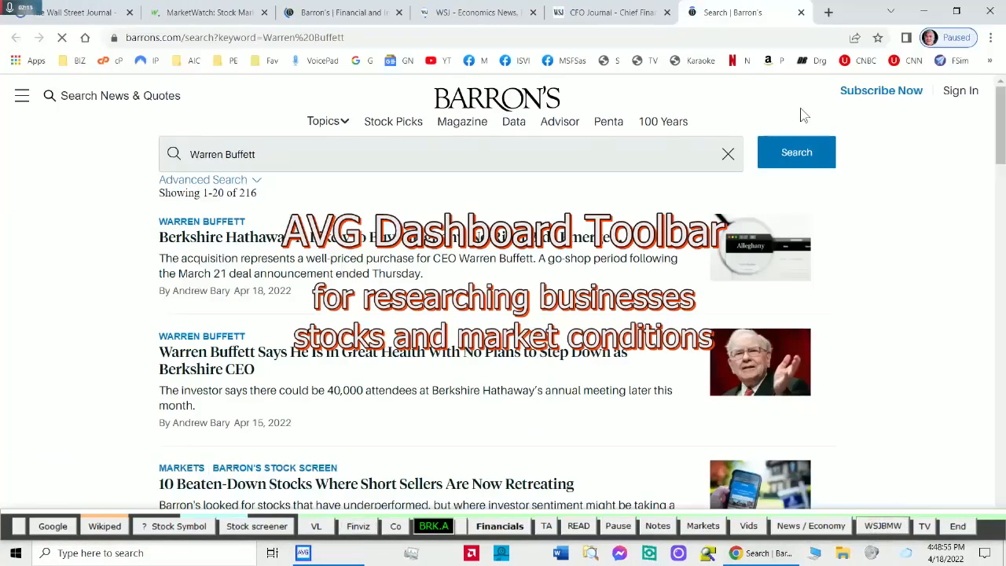
left_click(605, 12)
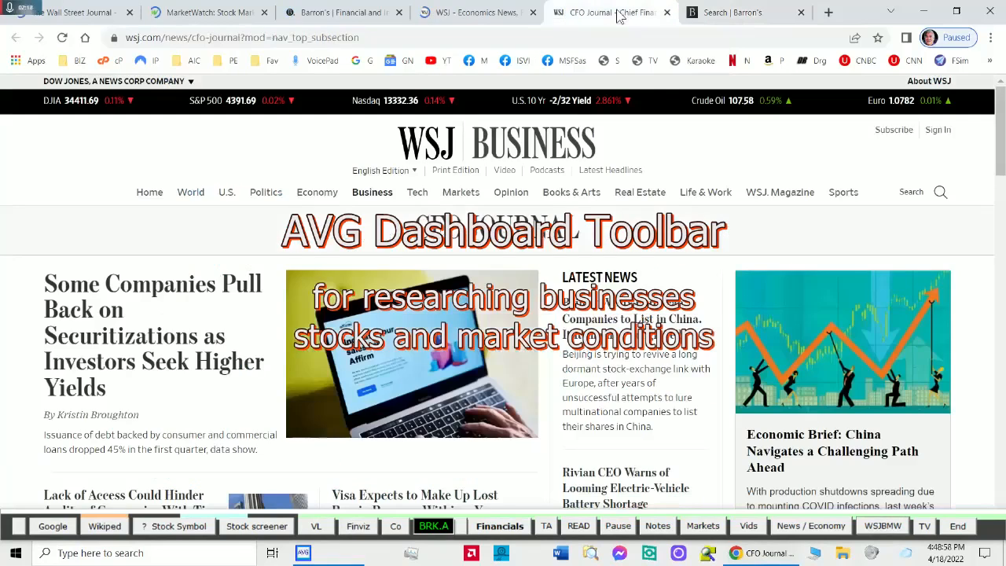
left_click(571, 192)
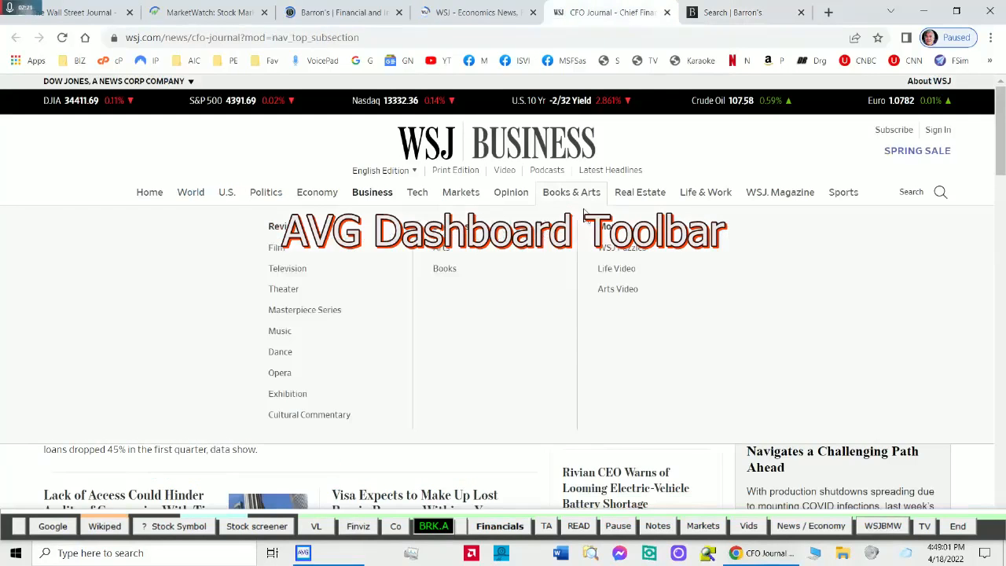
mouse_move(472, 13)
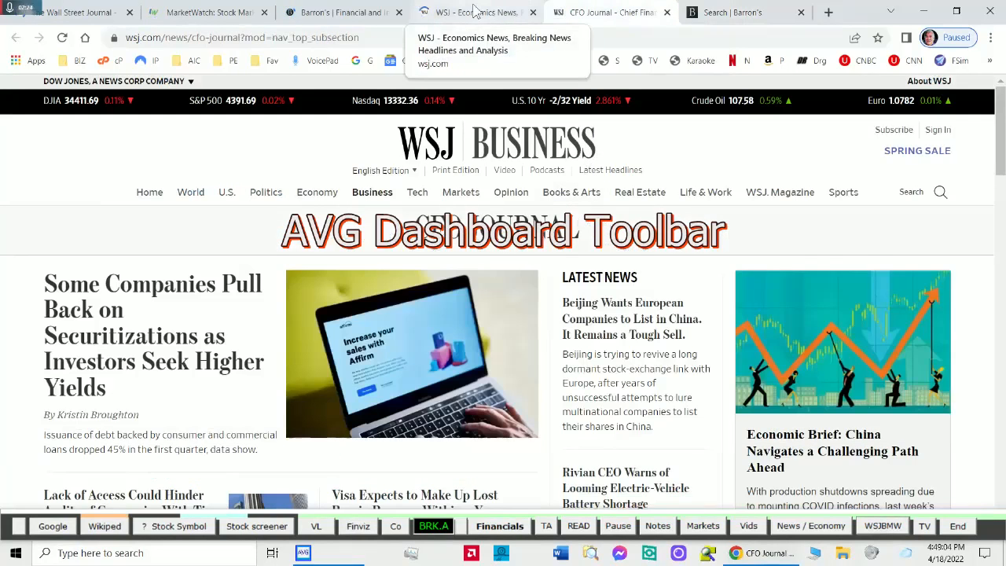
left_click(318, 192)
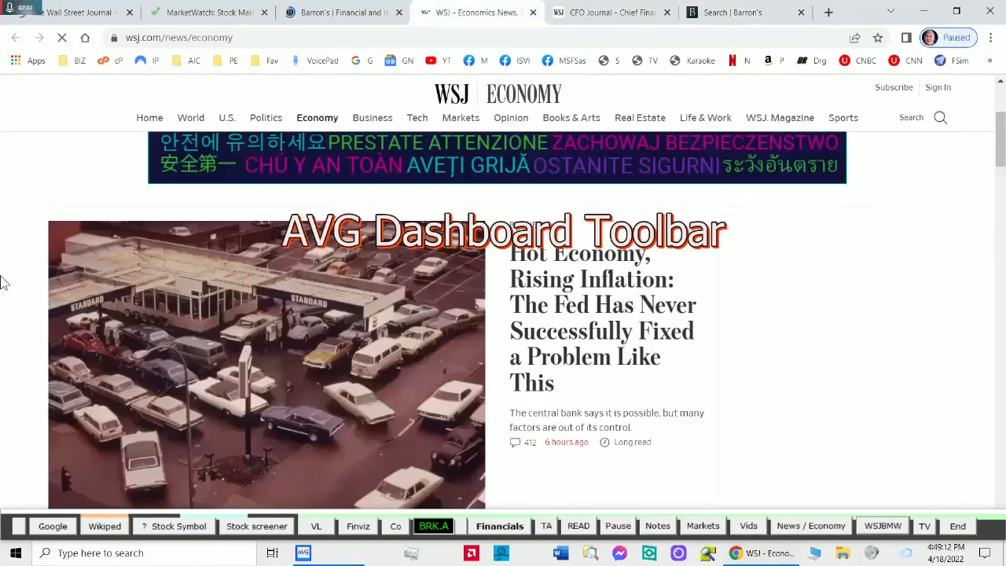
mouse_move(342, 12)
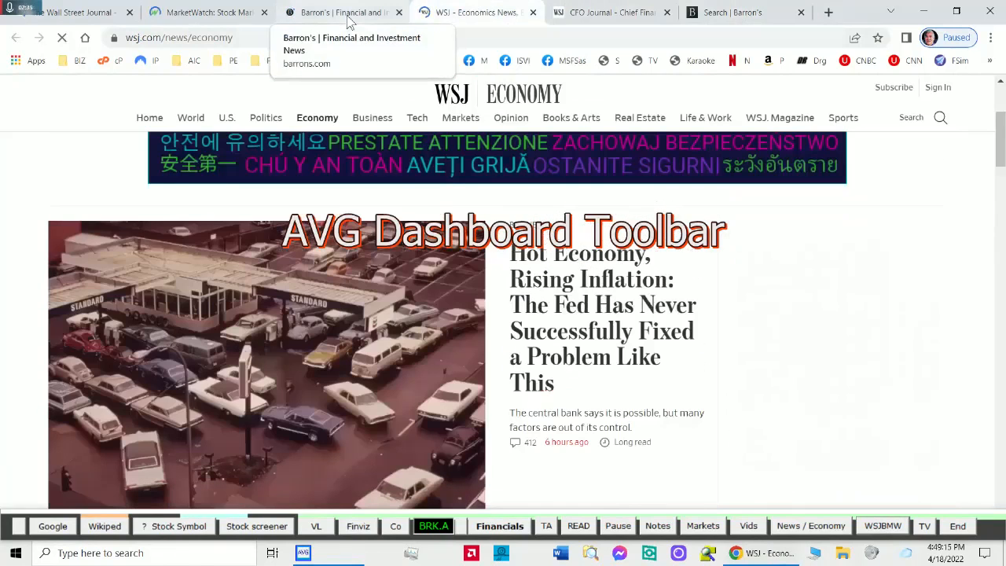
- Review the Barron's and MarketWatch pages, then close Chrome back to the desktop
left_click(338, 12)
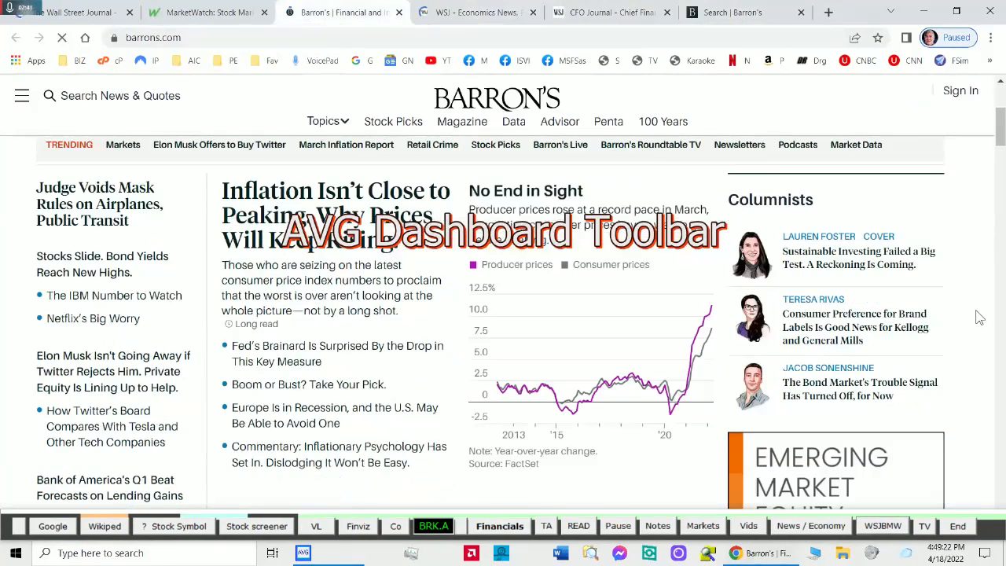
left_click(207, 13)
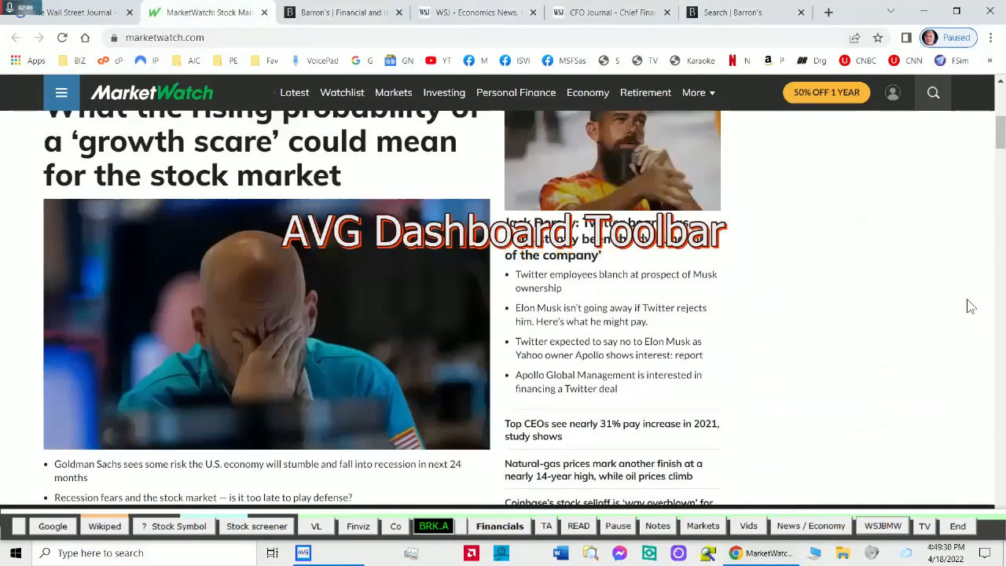
scroll("up", 3)
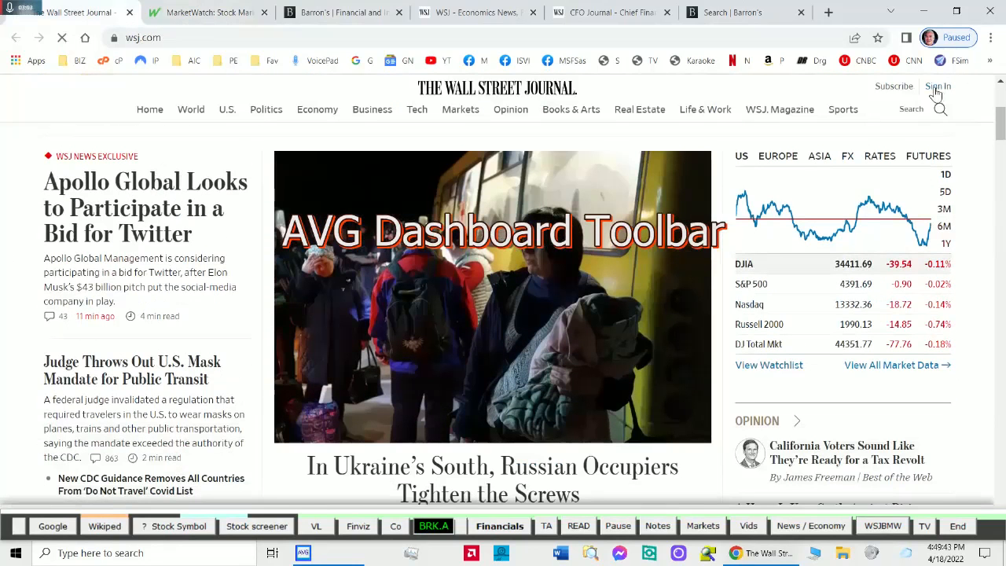
left_click(936, 86)
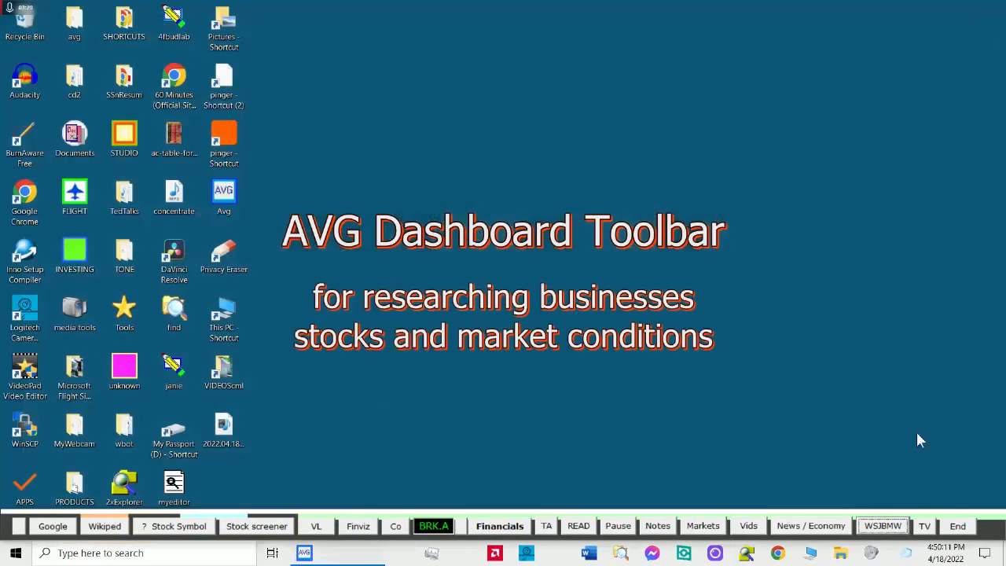
- Start the CNBC live stream from the TV list and launch the Markets data pages
left_click(924, 525)
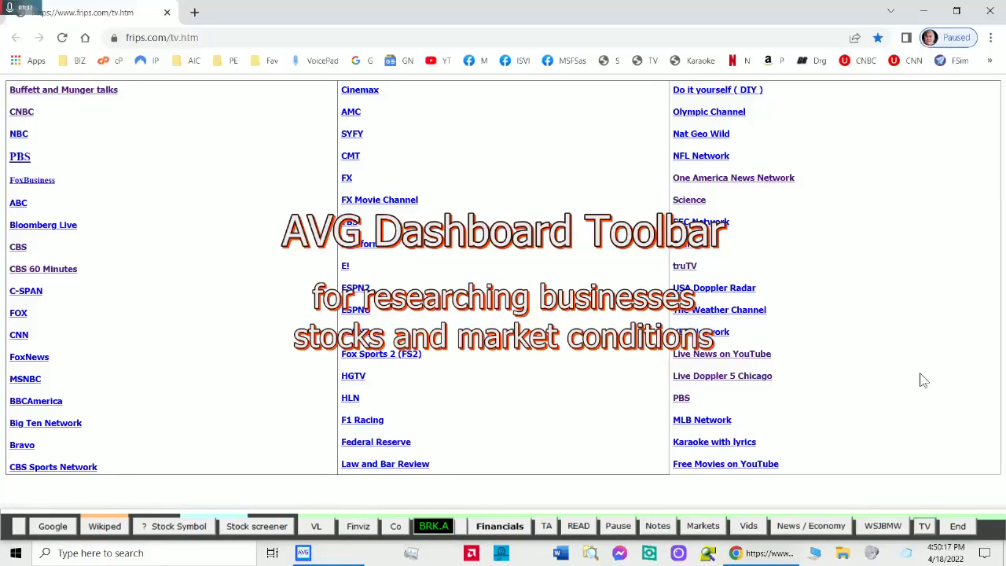
mouse_move(22, 111)
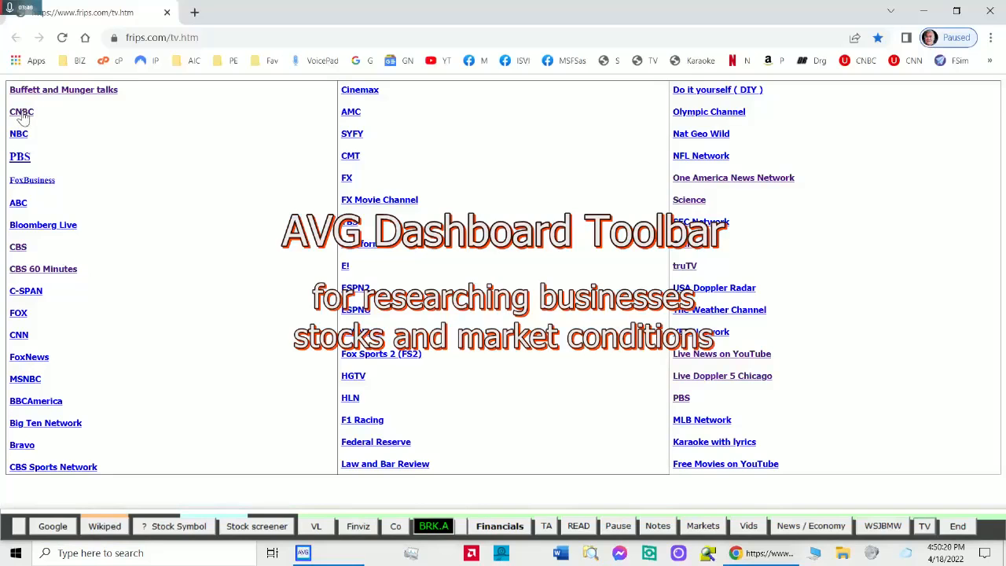
left_click(22, 112)
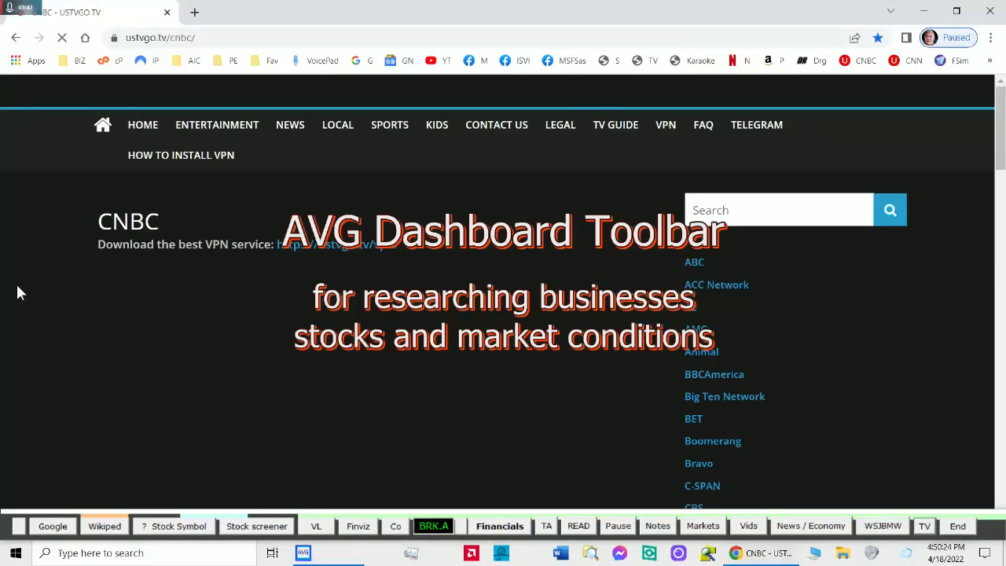
left_click(701, 525)
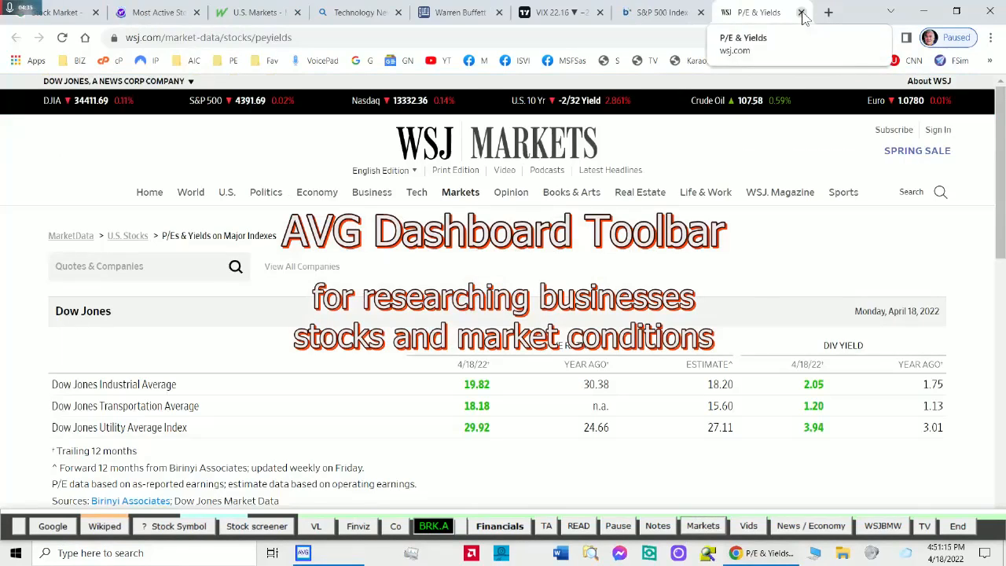
- Close the P/E & Yields page and view Barchart S&P 500 options with the webinar pop-up dismissed
left_click(801, 13)
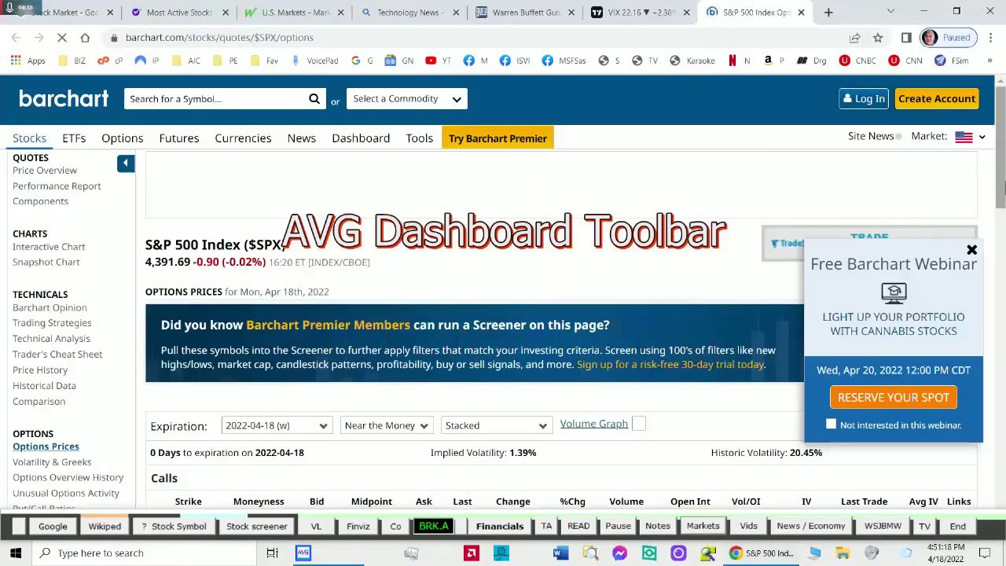
scroll("down", 3)
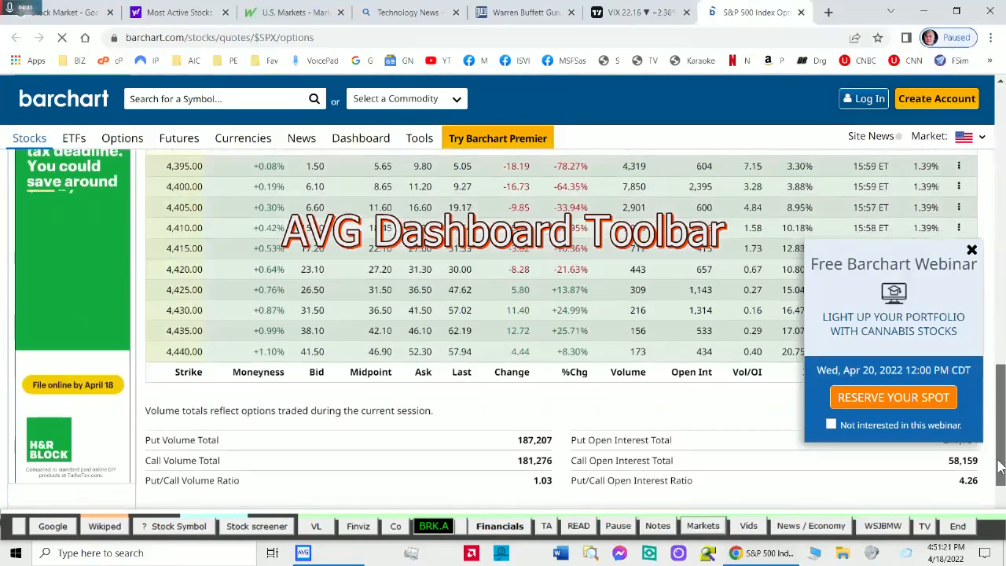
left_click(971, 249)
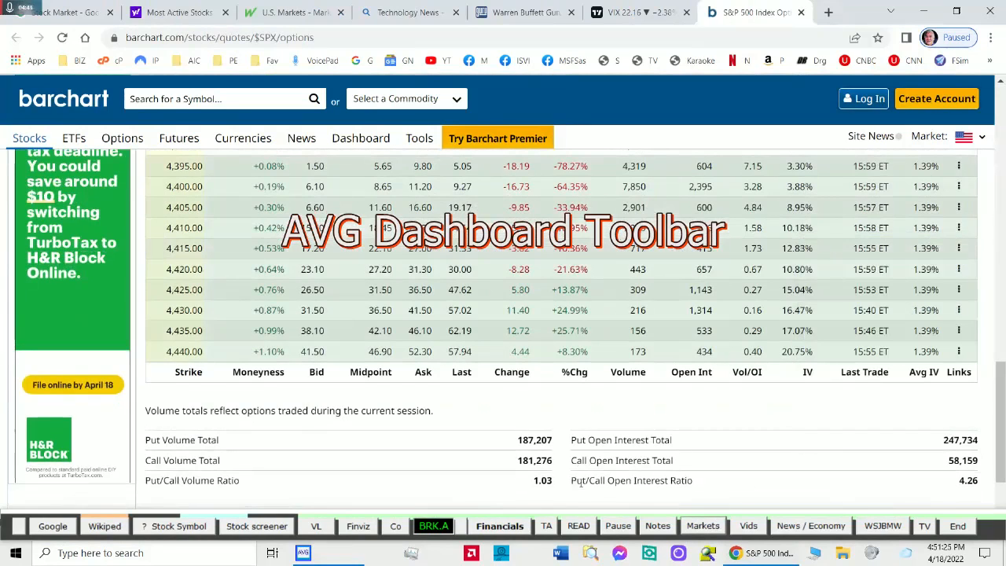